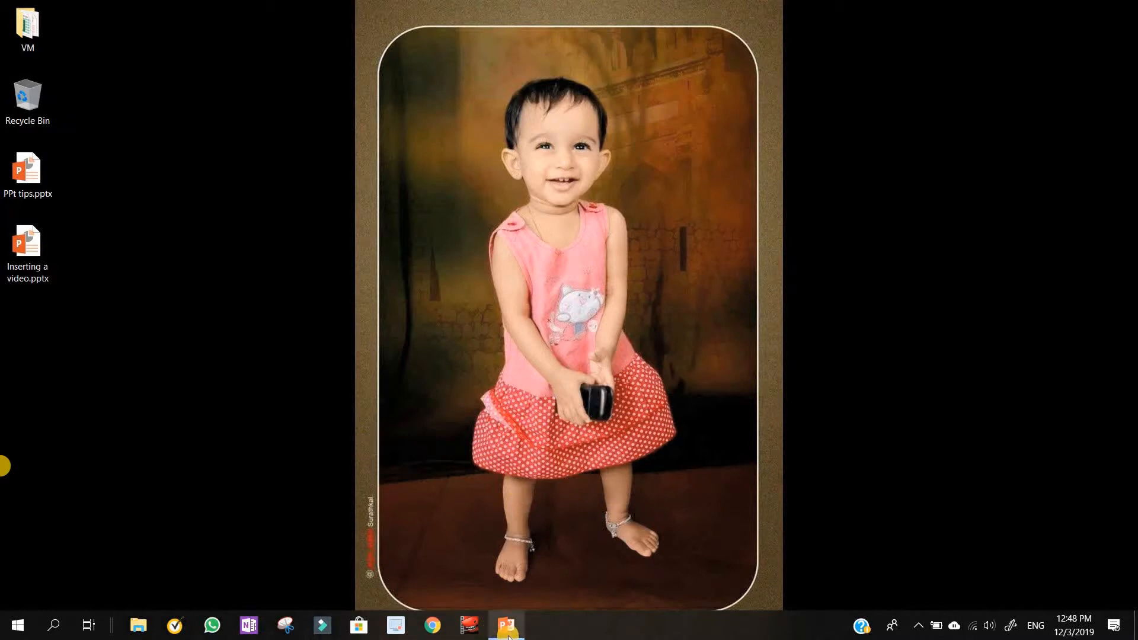
Step: Bring the PowerPoint presentation window to the front from the taskbar
left_click(506, 625)
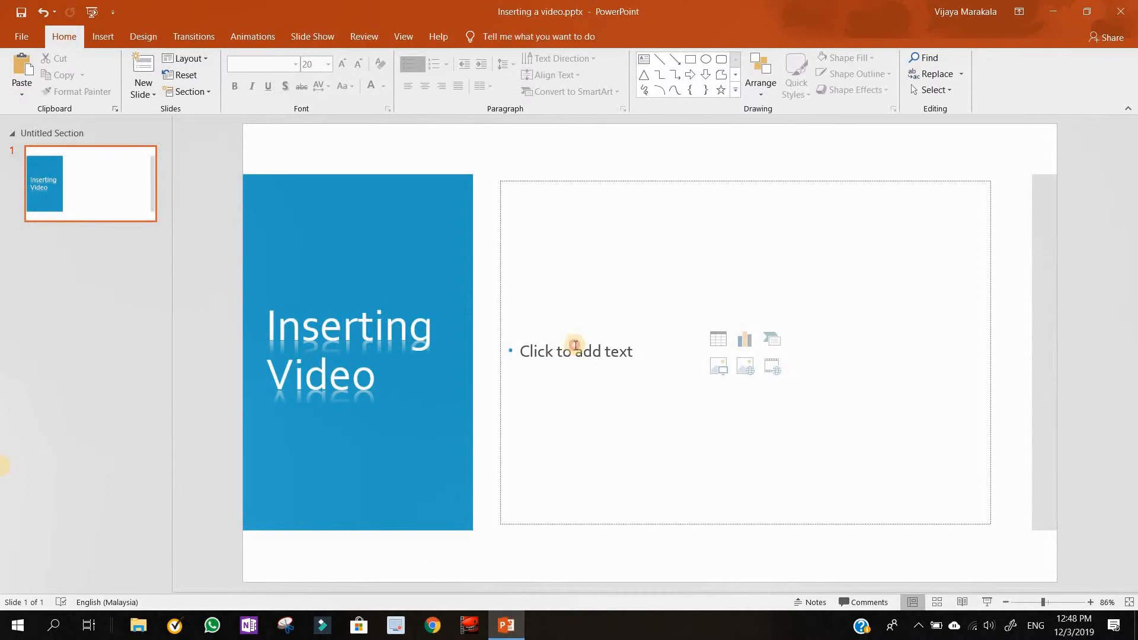
Step: Select the empty content placeholder and start inserting a video into it
left_click(575, 352)
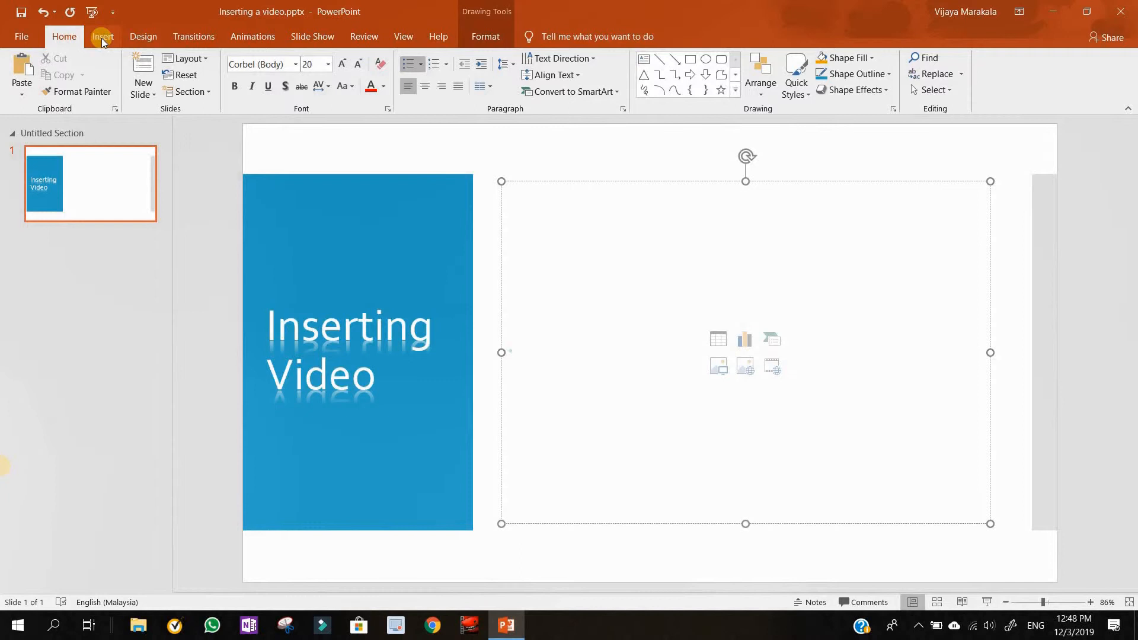
left_click(102, 36)
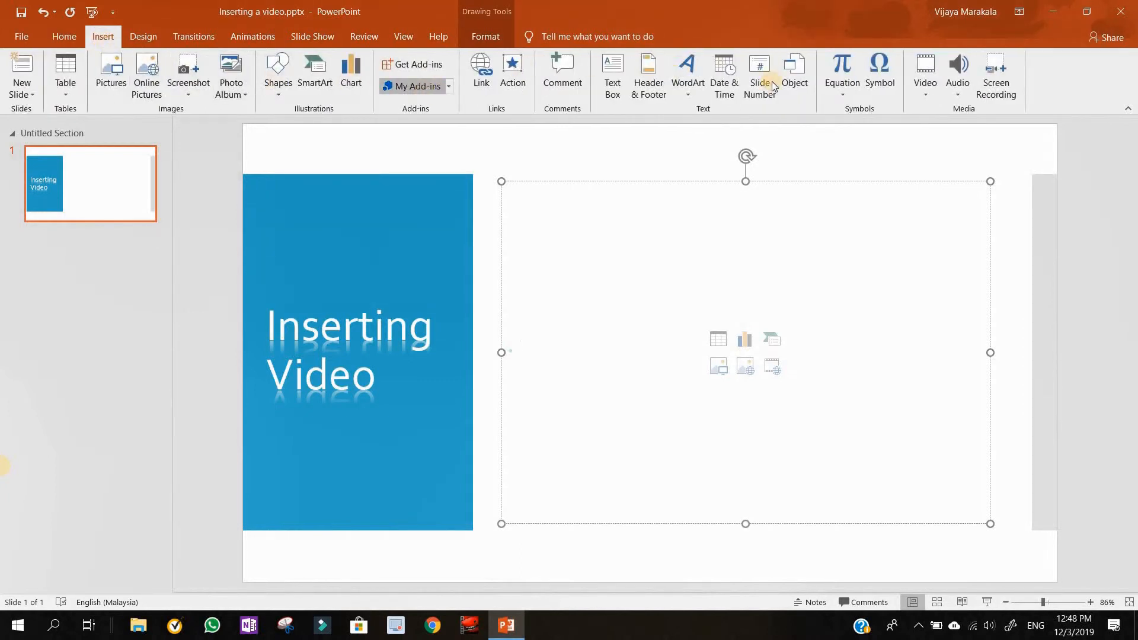
mouse_move(925, 68)
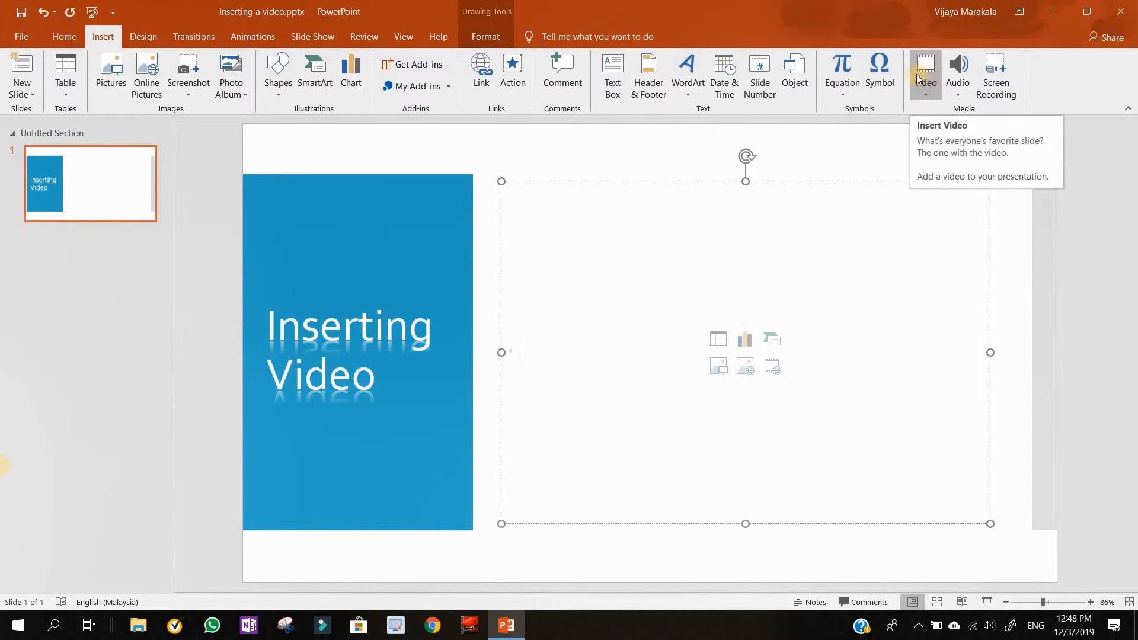
left_click(924, 77)
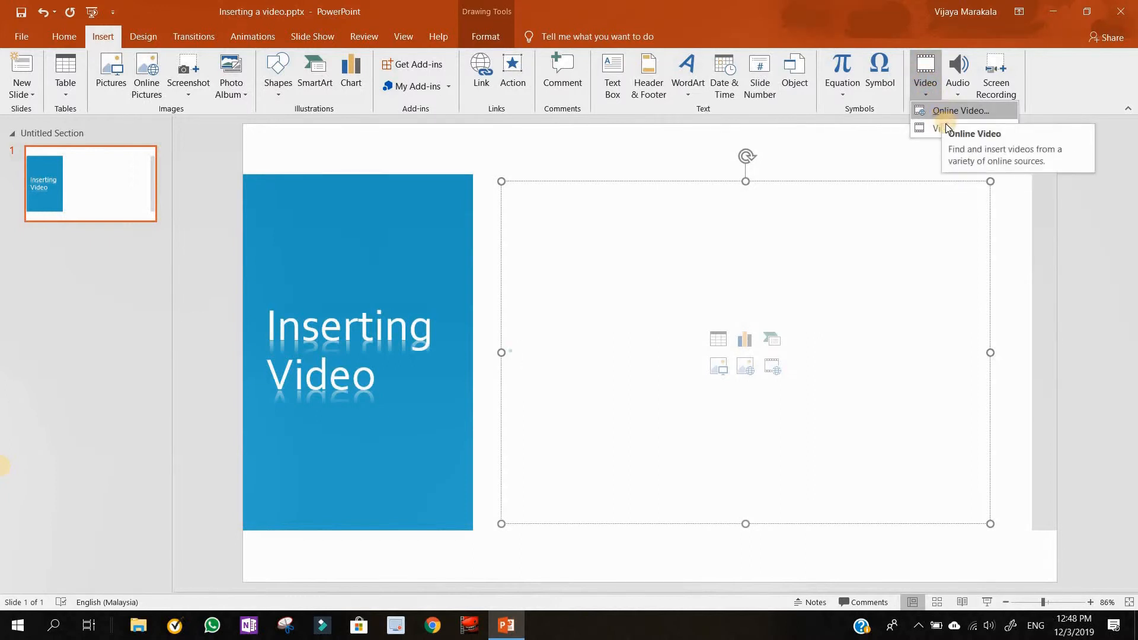
mouse_move(639, 263)
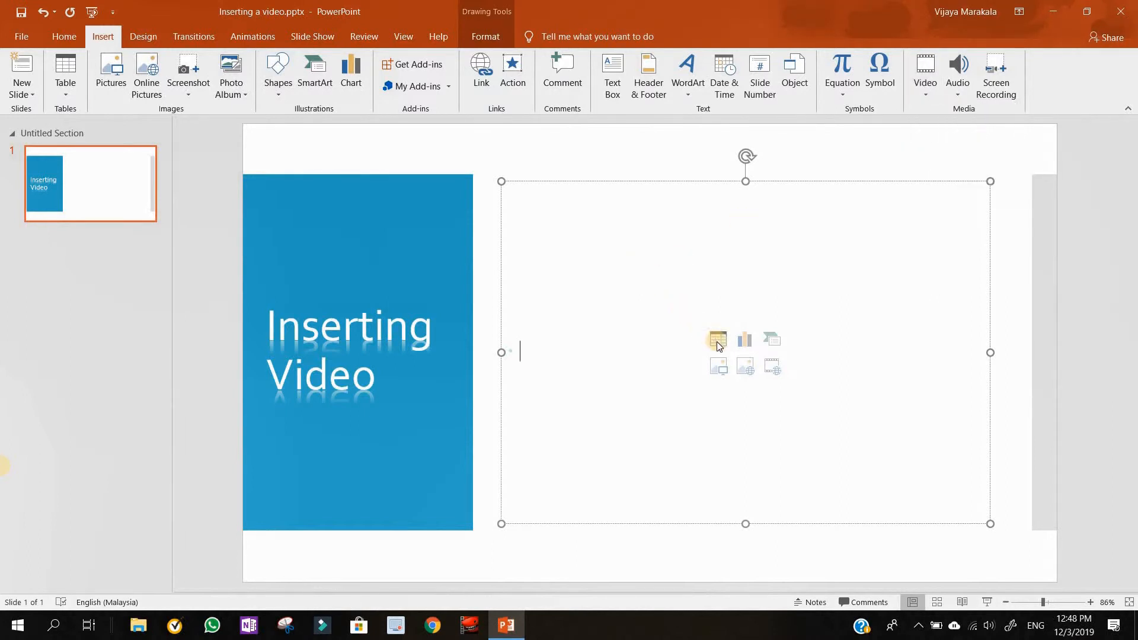
mouse_move(744, 340)
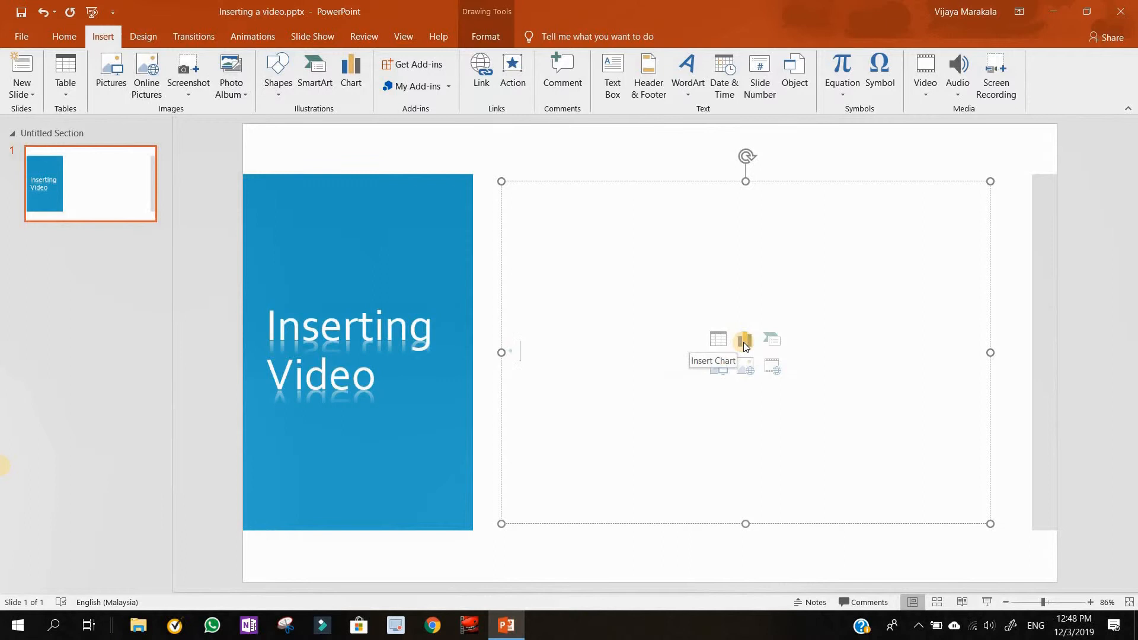
mouse_move(772, 342)
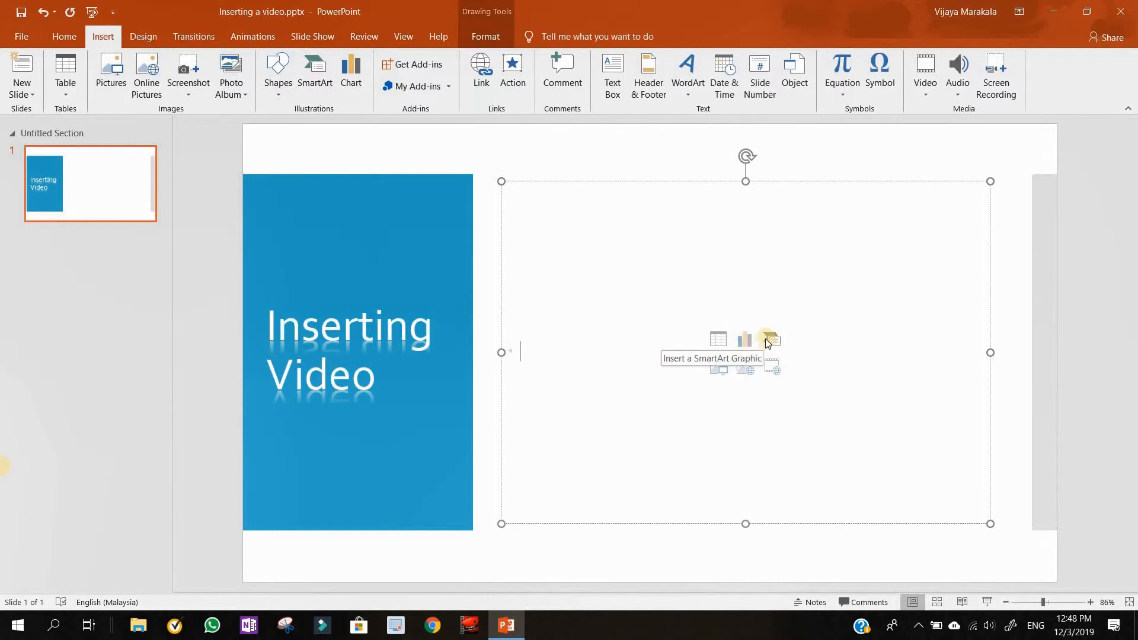
mouse_move(742, 366)
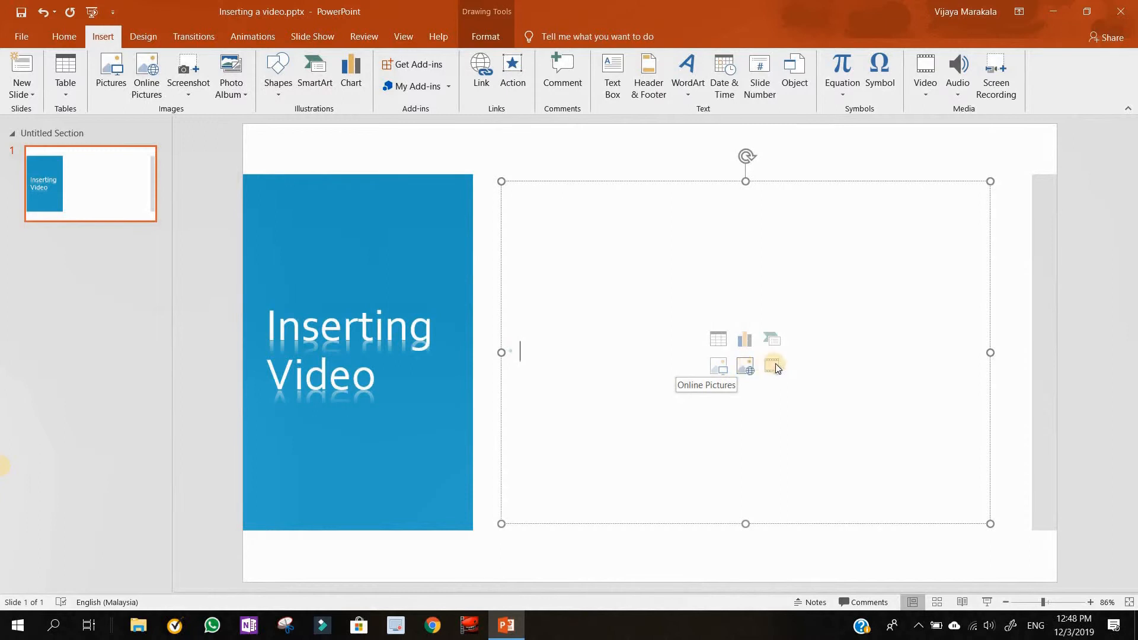
mouse_move(773, 365)
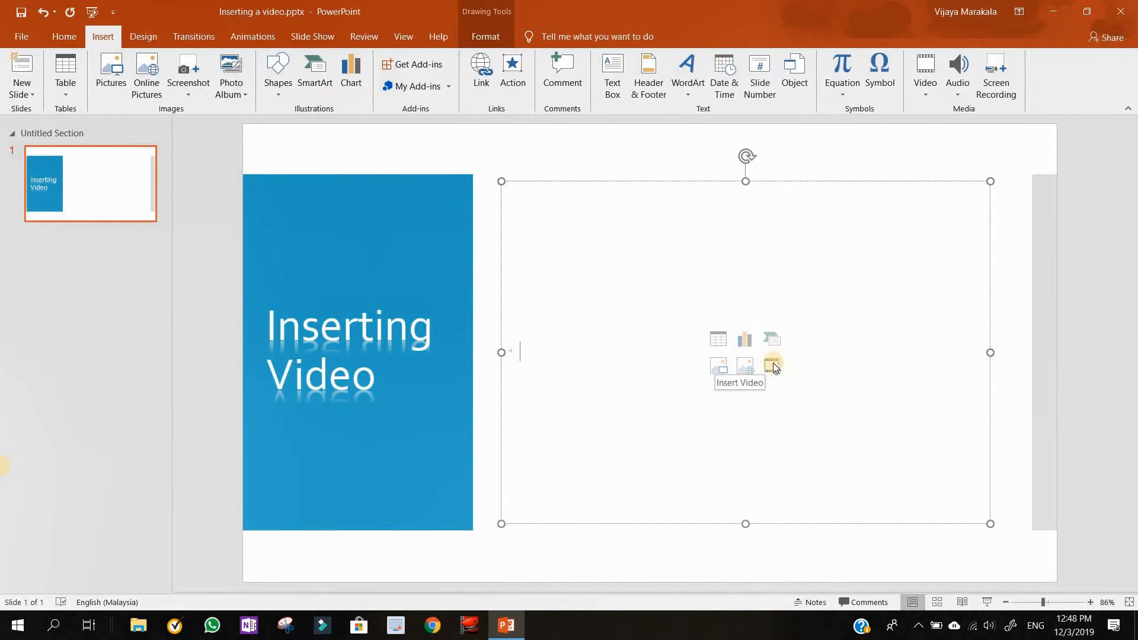
left_click(772, 365)
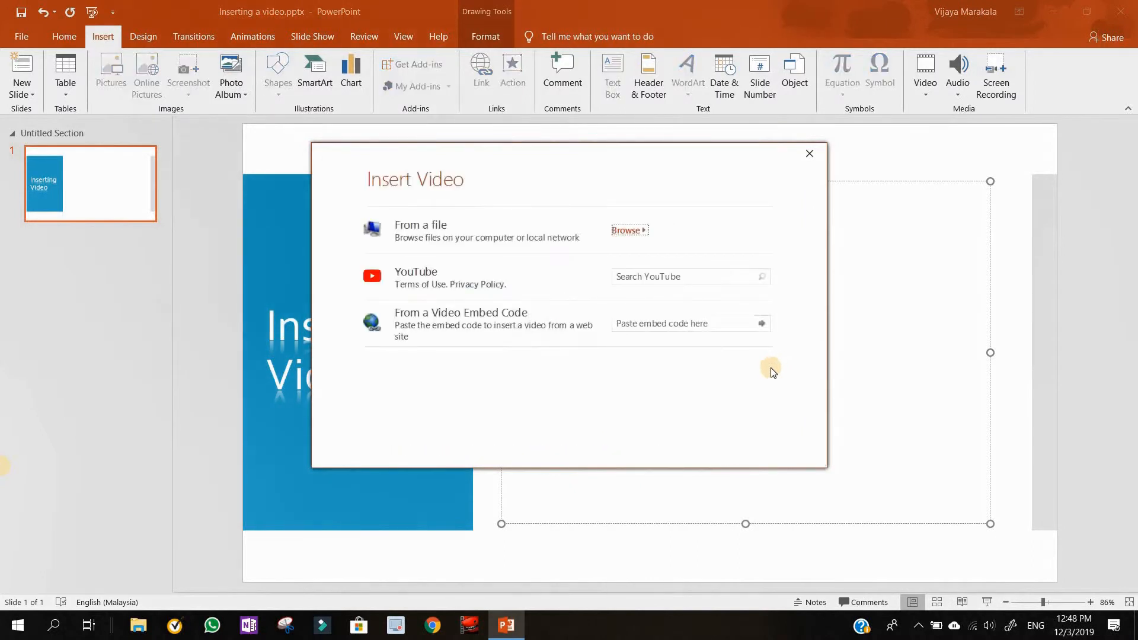
mouse_move(520, 305)
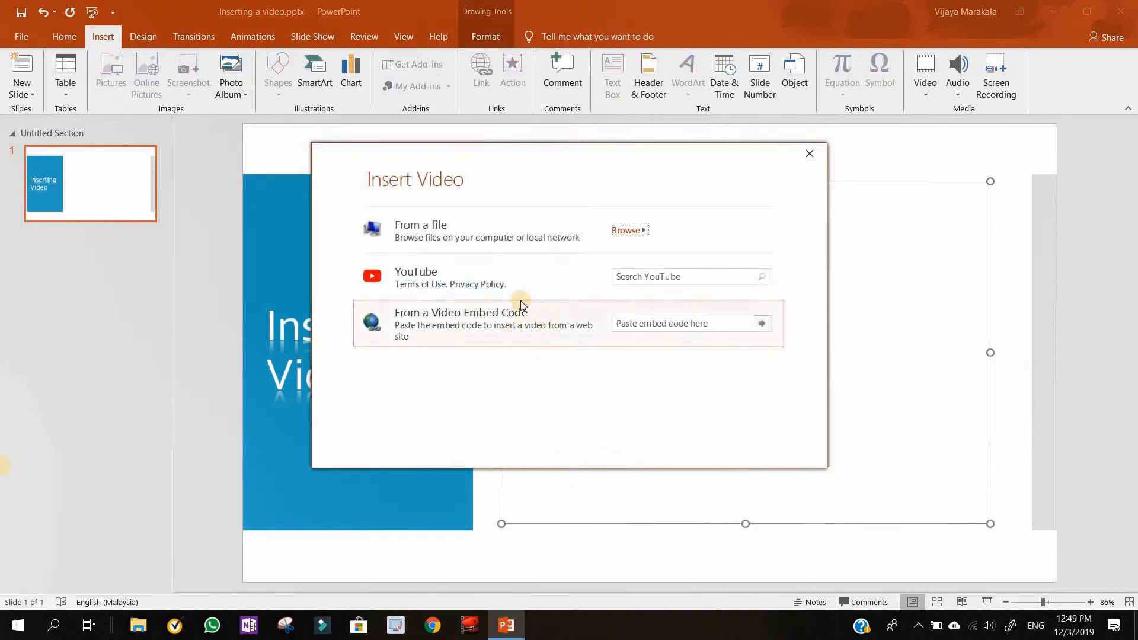
mouse_move(628, 231)
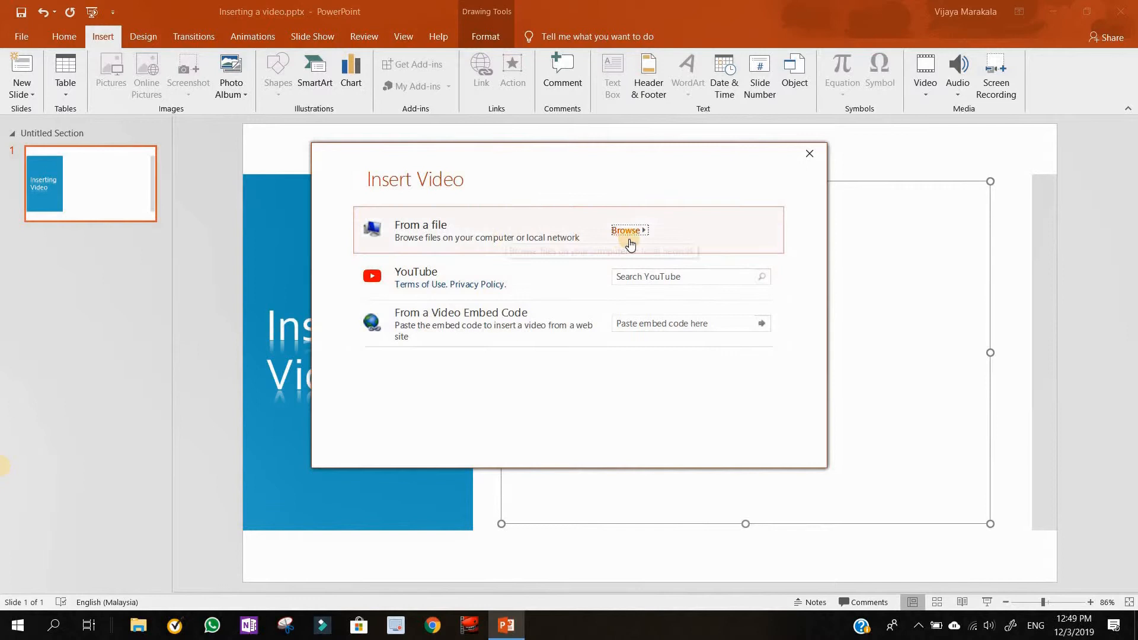
mouse_move(628, 230)
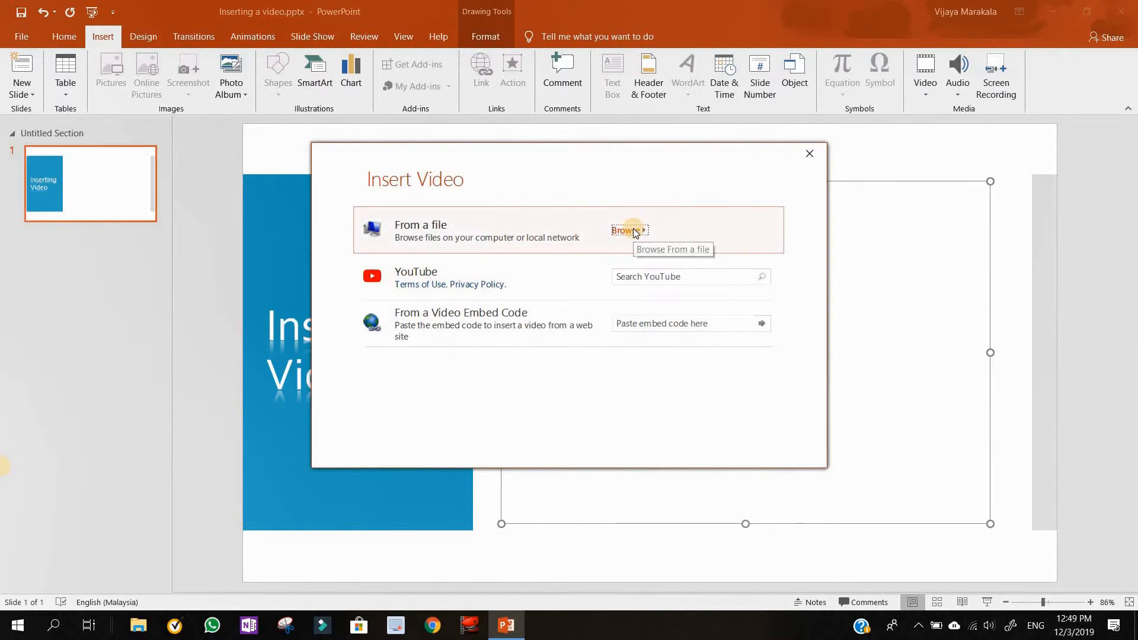
Step: Choose to browse for a video file stored on the computer
left_click(626, 230)
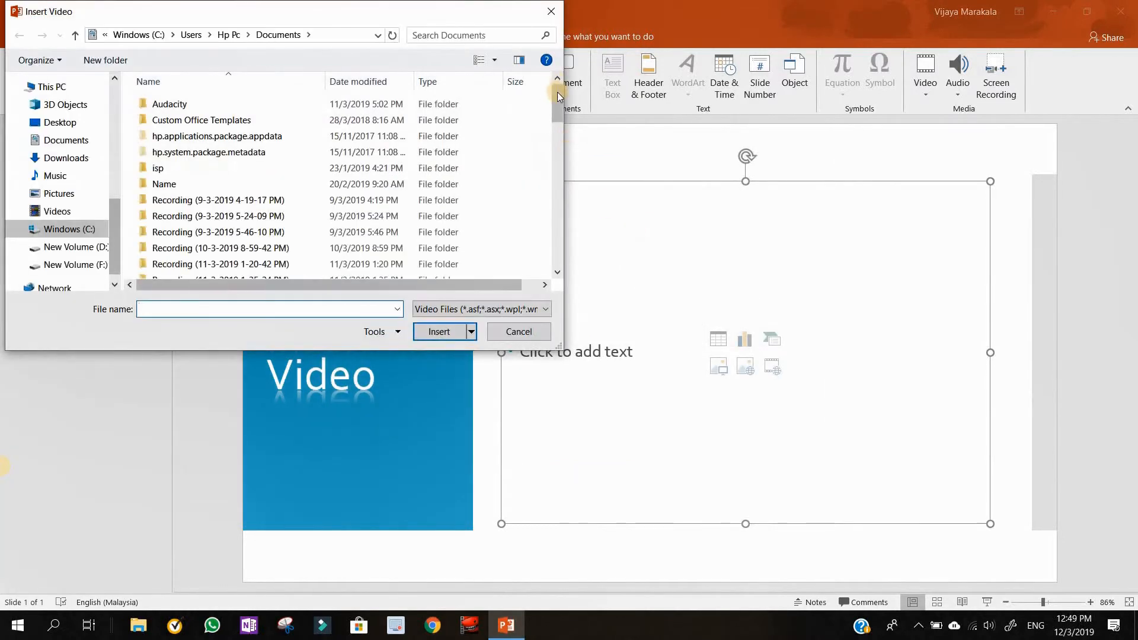
Step: Insert the Kahoot intro.wmv video from Documents into the content area
left_click_drag(557, 94, 558, 167)
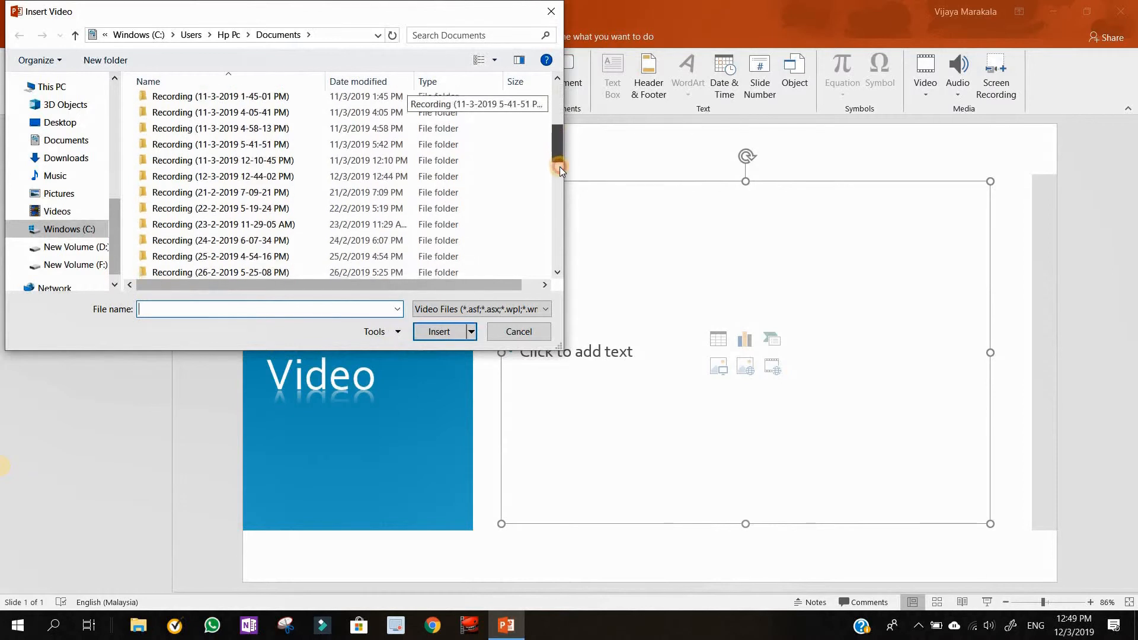
scroll("down", 3)
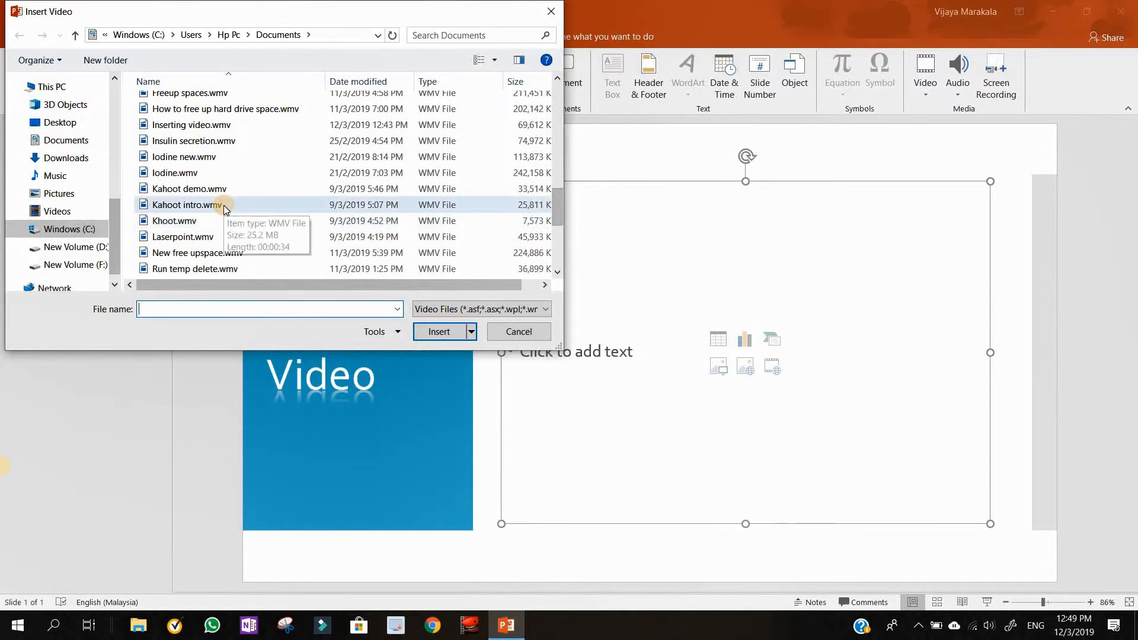
left_click(190, 204)
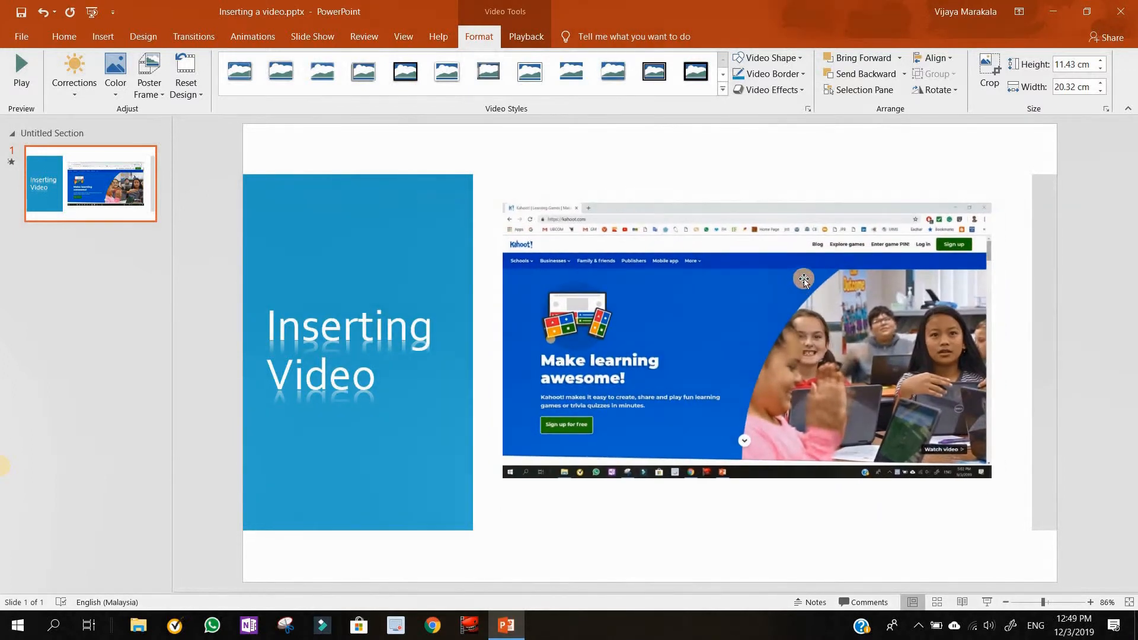
Step: Apply an Intense 3D perspective video style with shadow to the Kahoot video
left_click(803, 279)
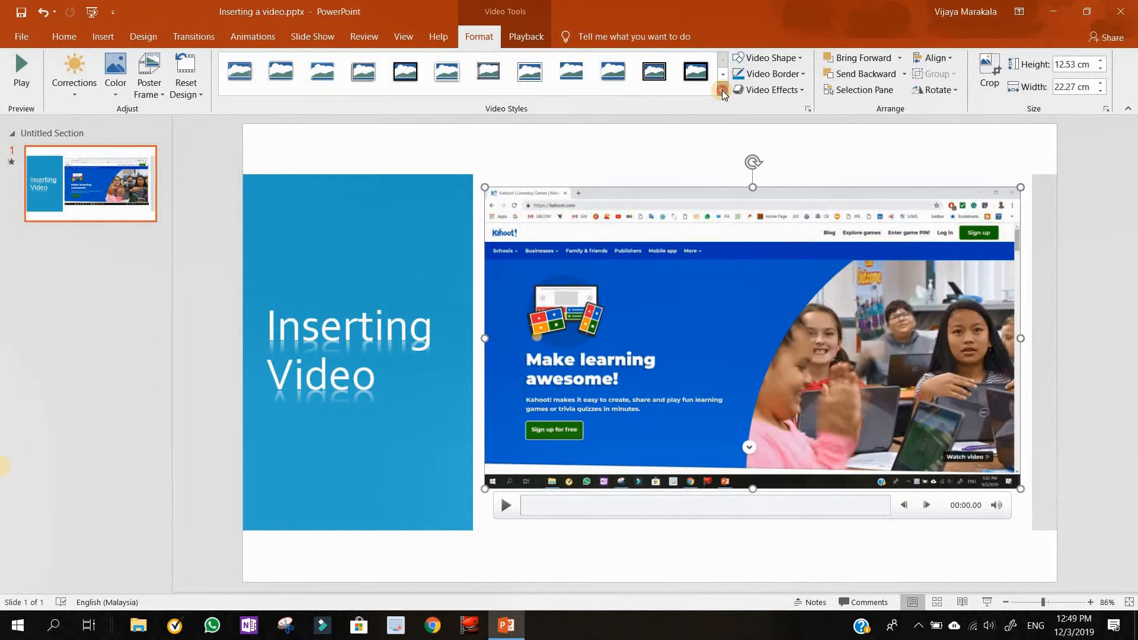
left_click(721, 90)
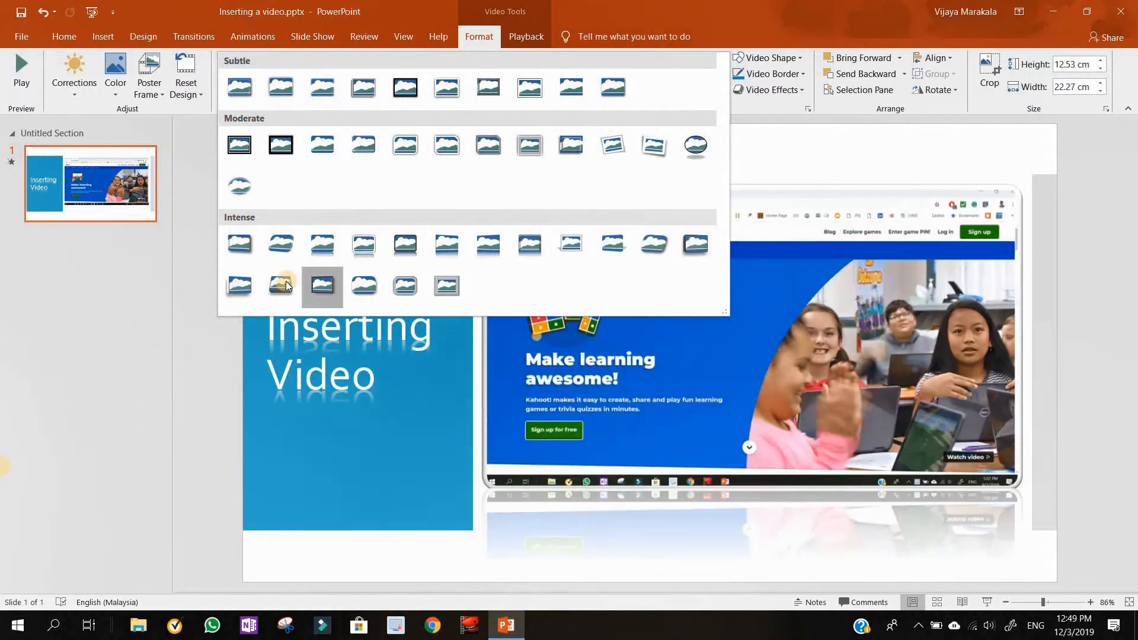
left_click(322, 285)
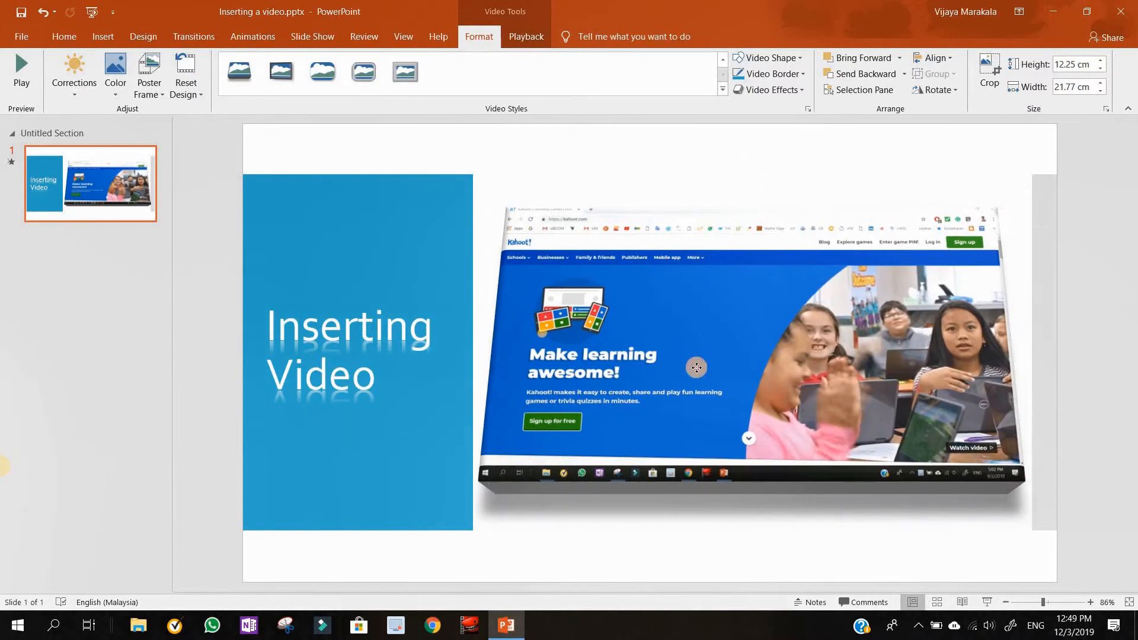
left_click(696, 368)
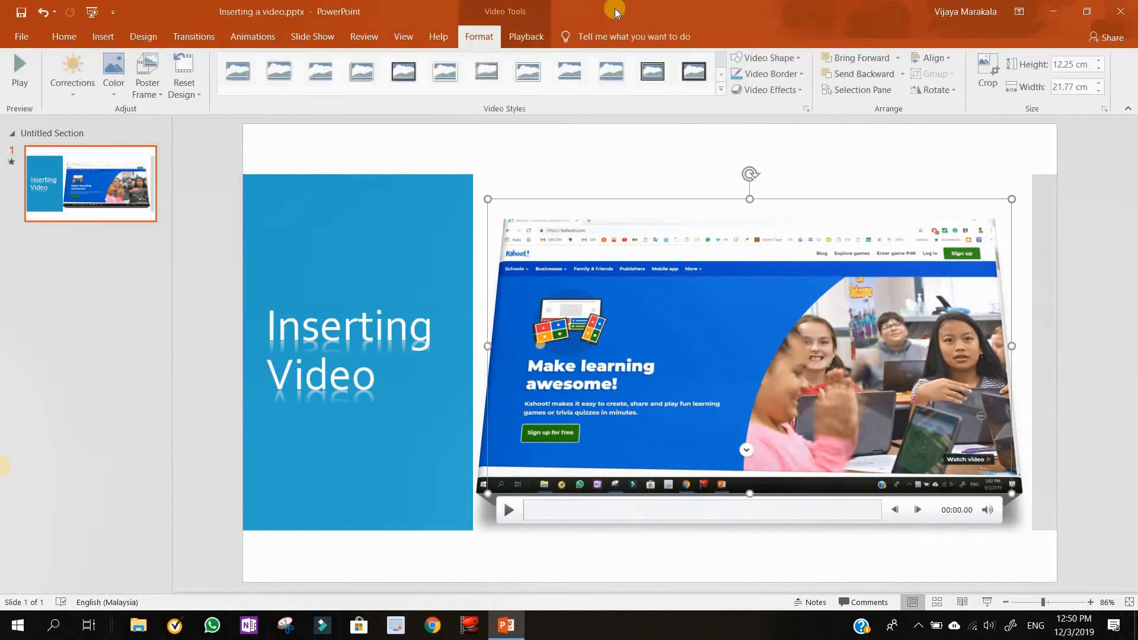
Step: Set the video to start In Click Sequence and leave Play Full Screen turned off
left_click(526, 37)
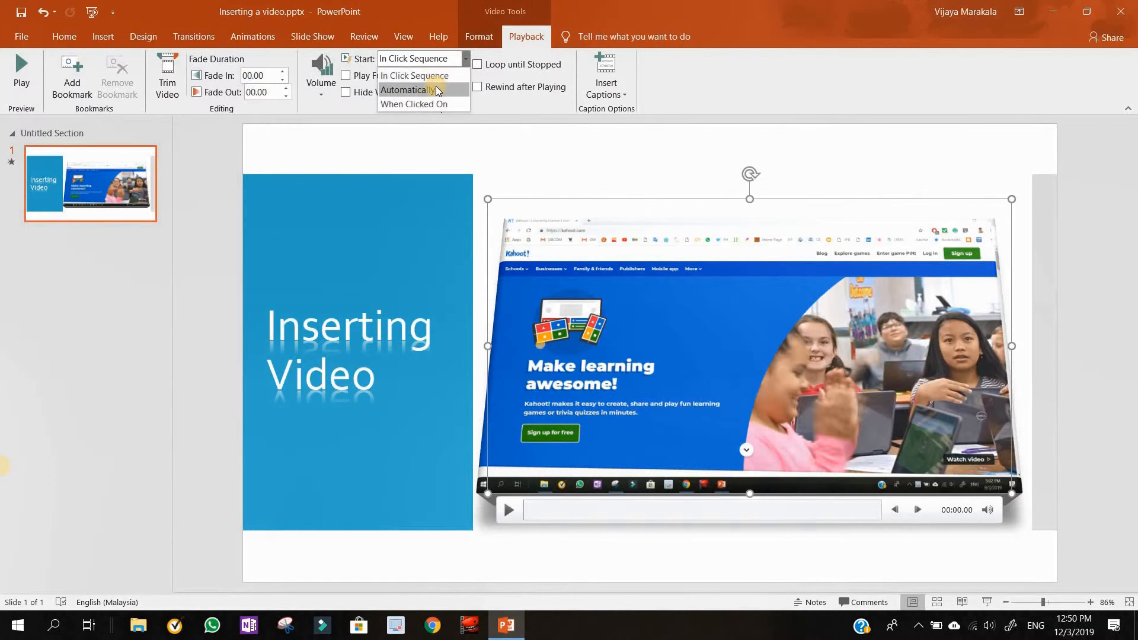
mouse_move(421, 75)
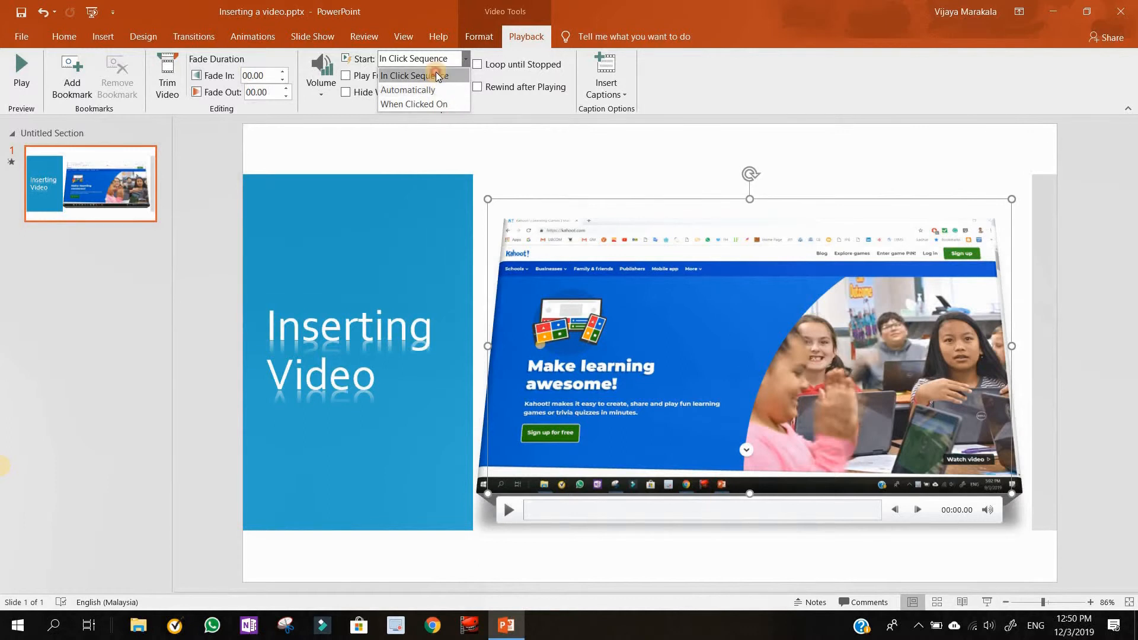
left_click(414, 75)
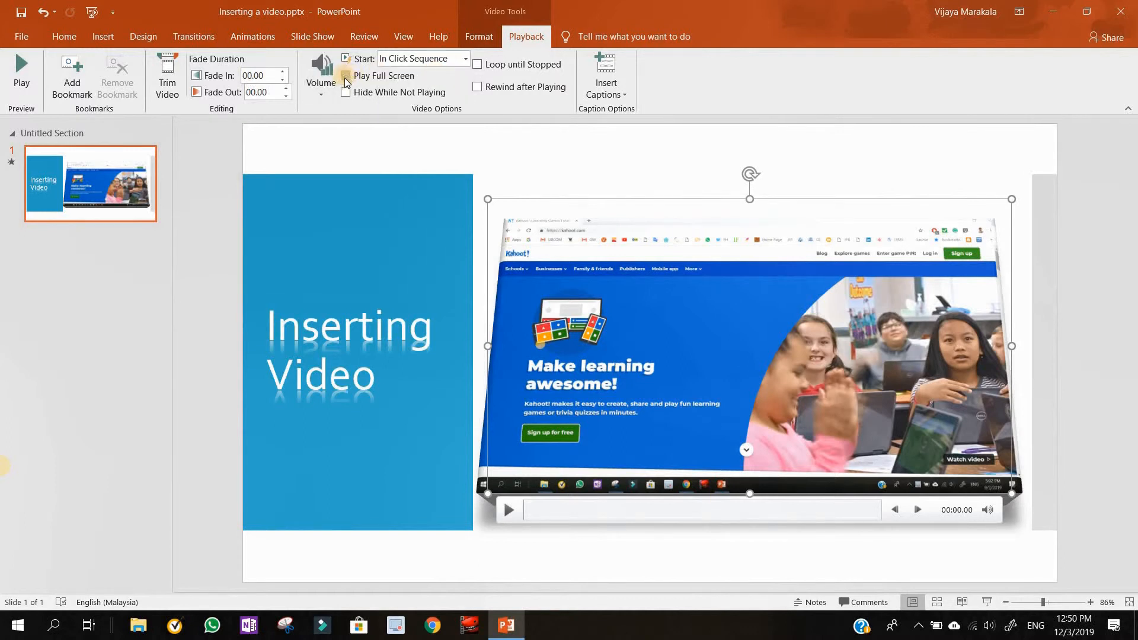
left_click(345, 75)
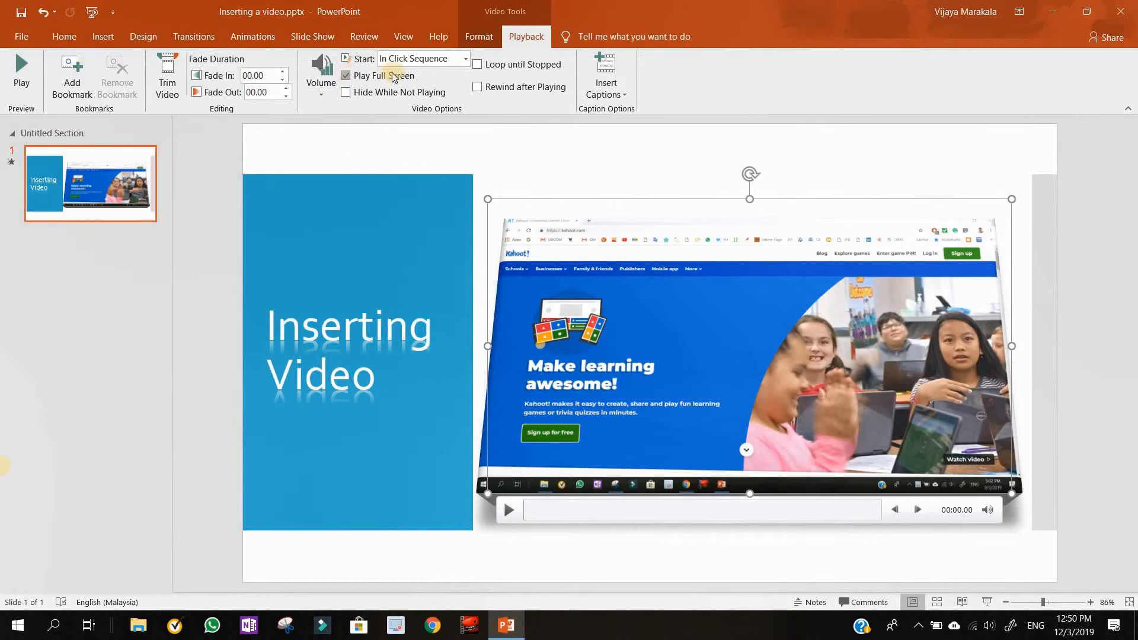
left_click(346, 76)
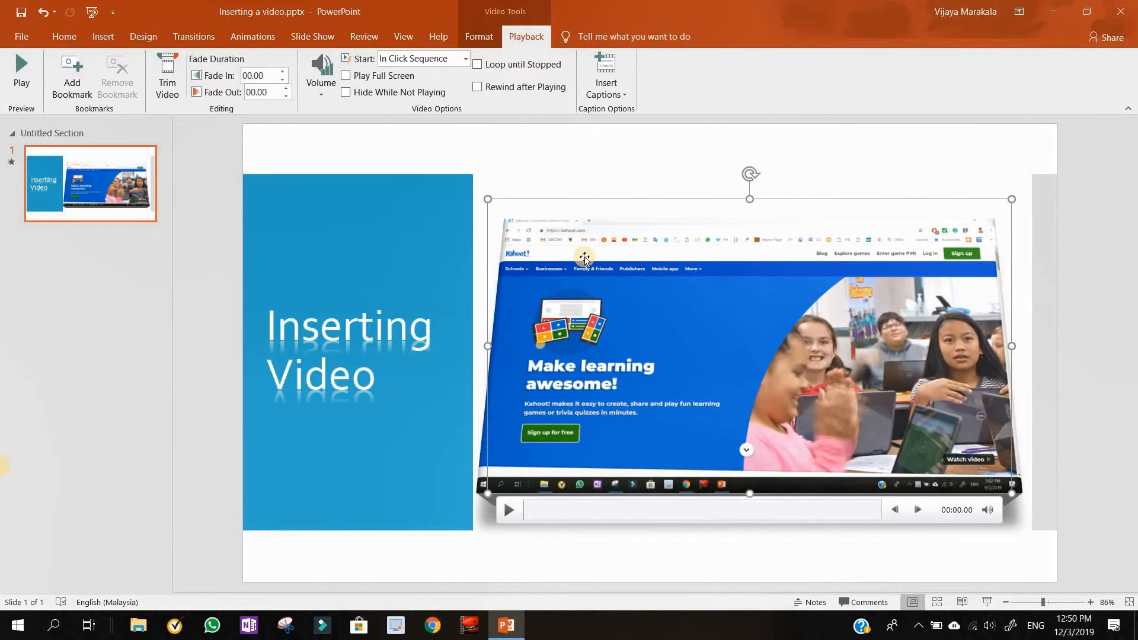
mouse_move(478, 88)
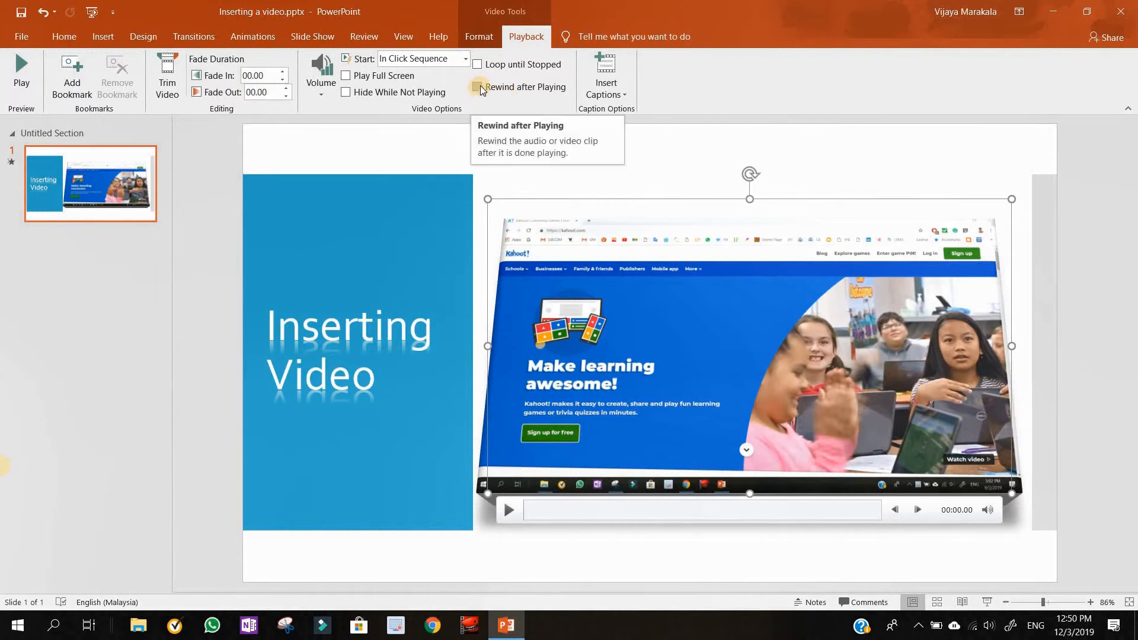